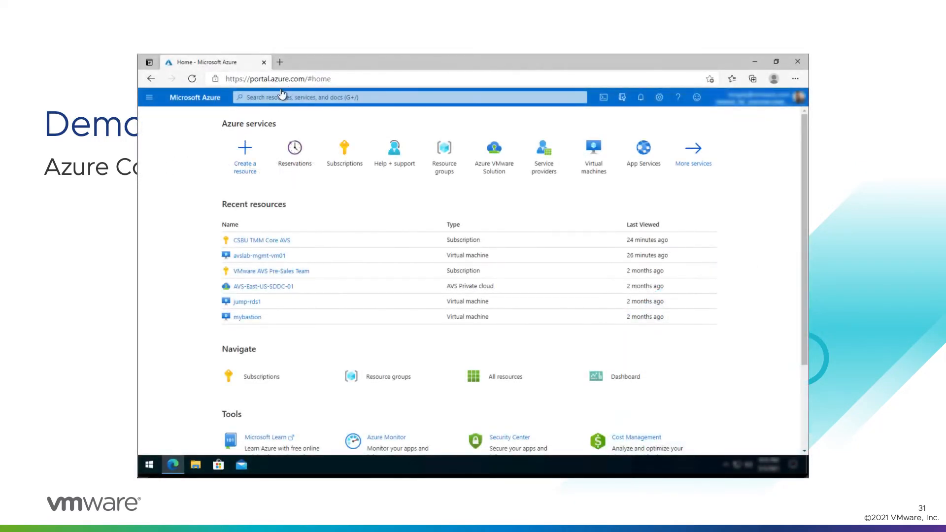
Step: Search the portal for 'Reservations' and open the Reservations service
click(409, 98)
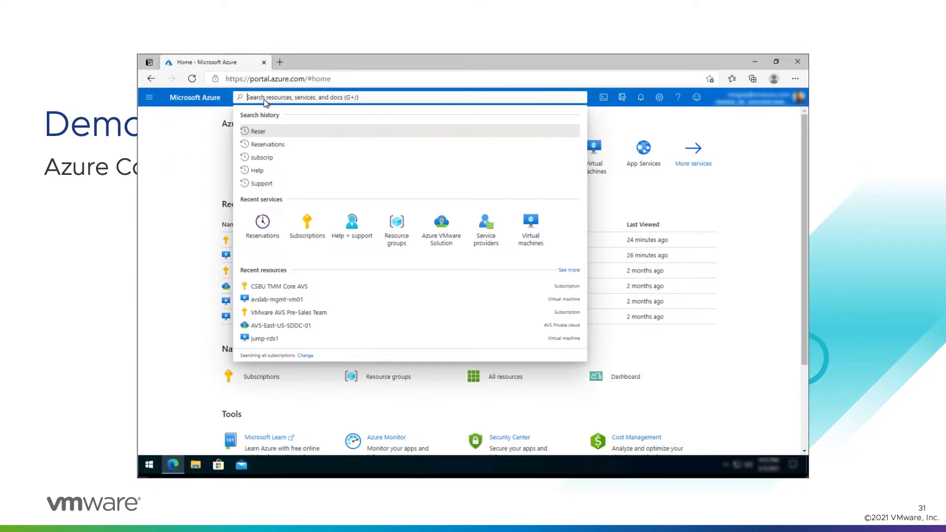
text(Reservations)
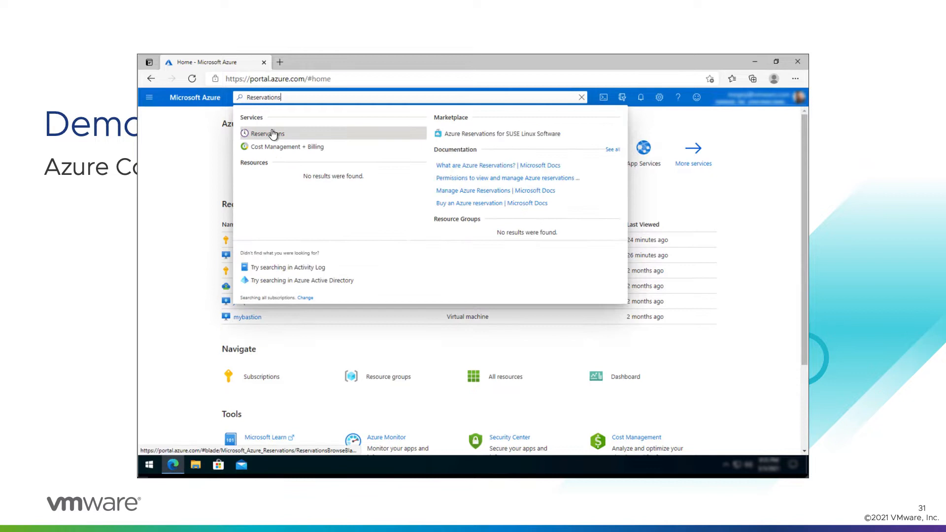
click(266, 134)
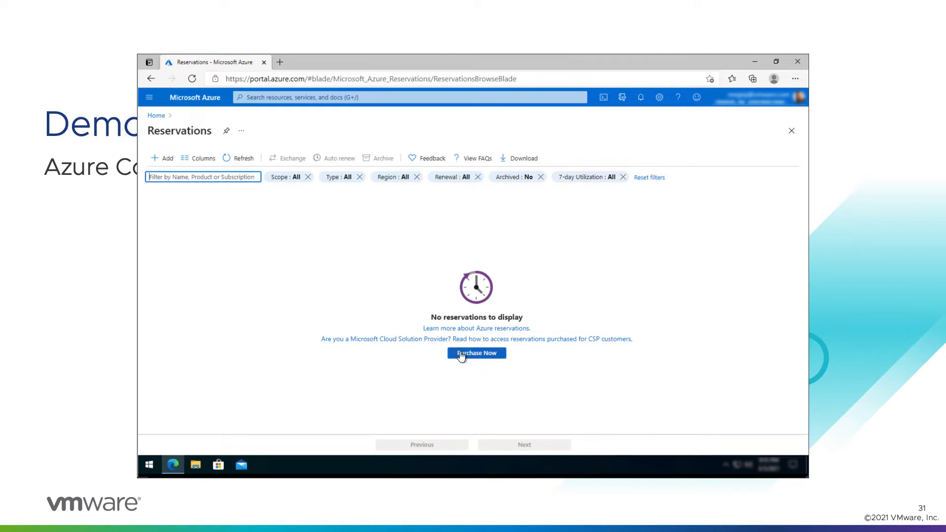
Step: Start a purchase and select the AV36 West US one-year monthly Azure VMware Solution reservation
click(475, 353)
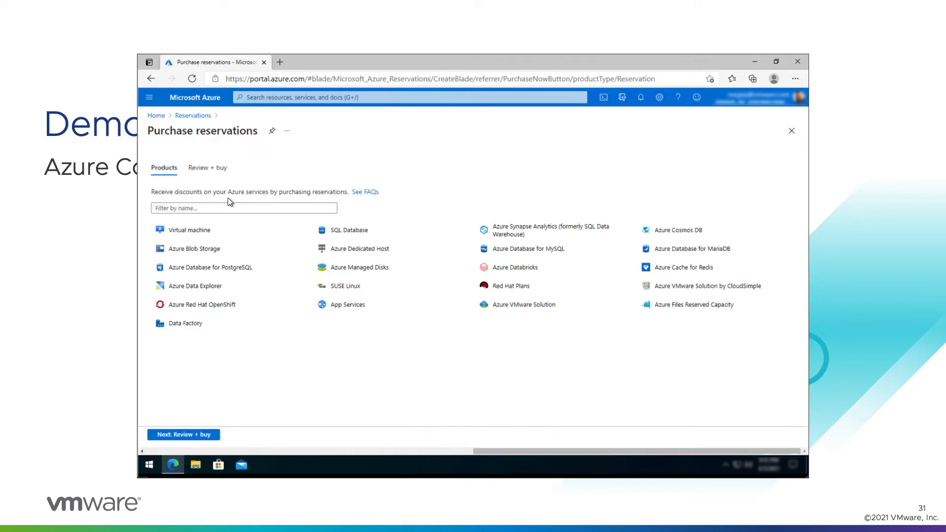
mouse_move(514, 313)
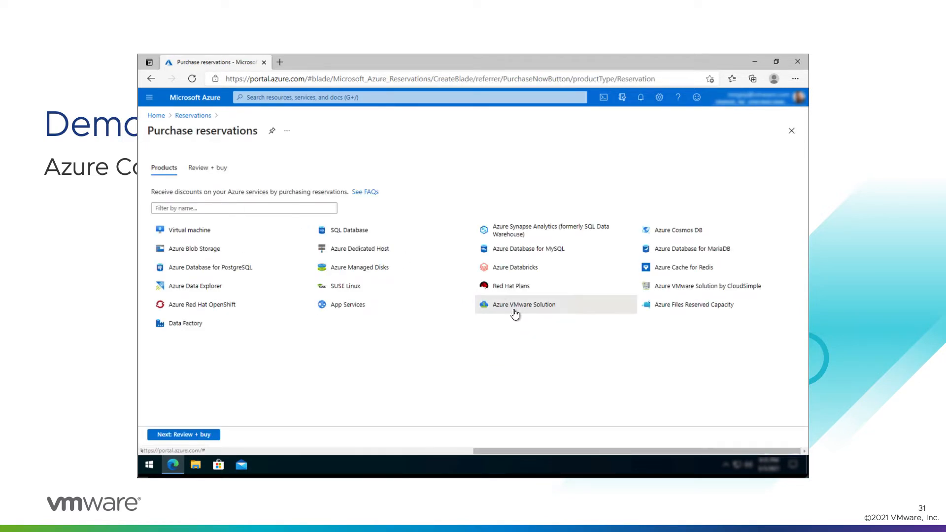
click(524, 304)
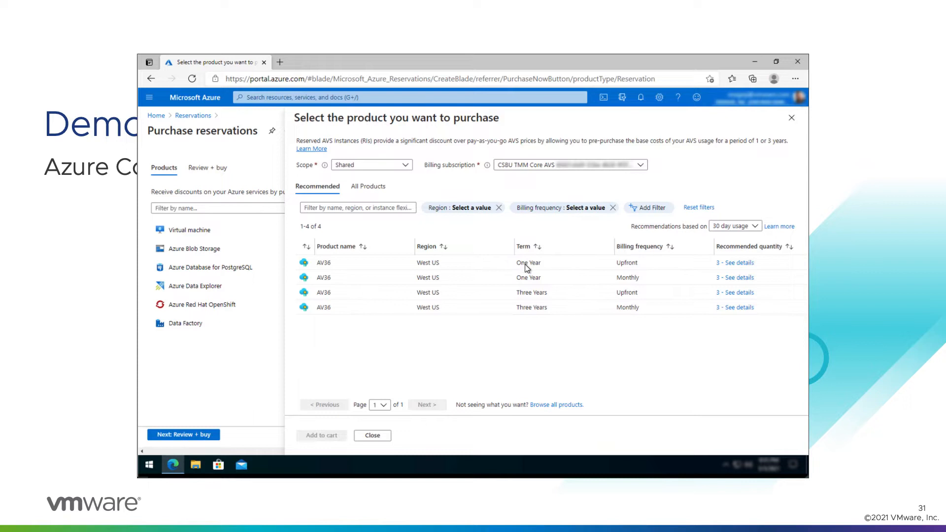
mouse_move(545, 282)
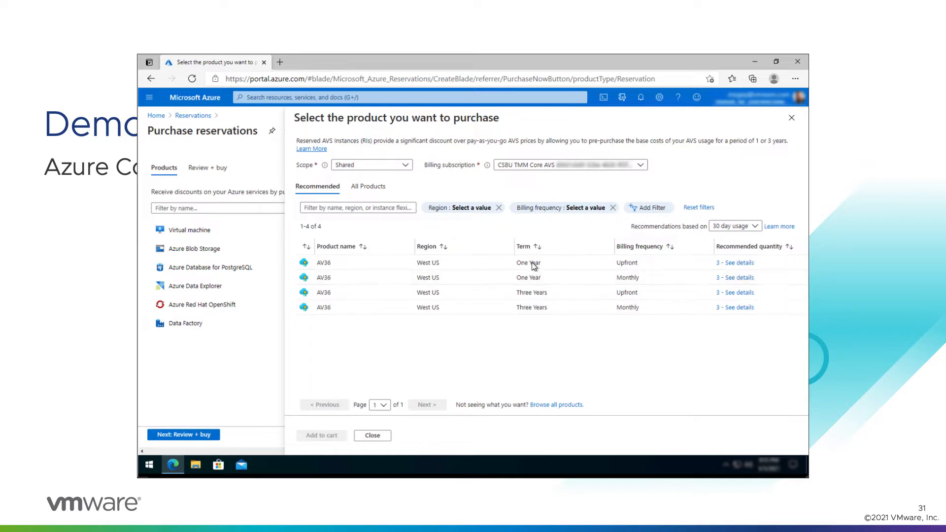
click(429, 277)
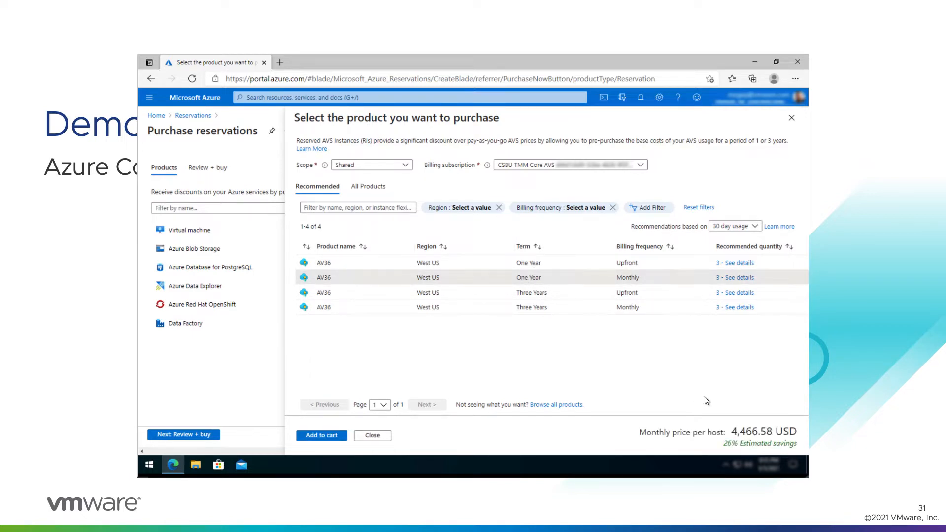
mouse_move(727, 448)
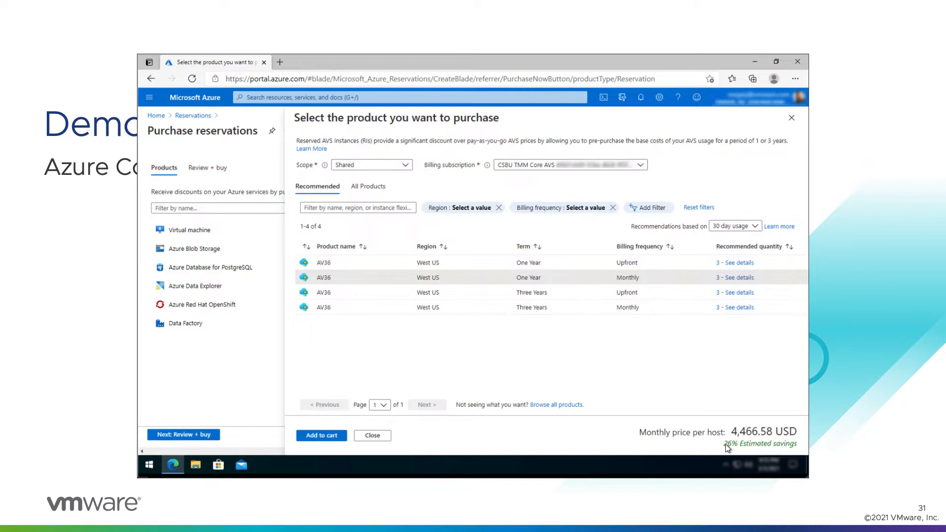
mouse_move(384, 373)
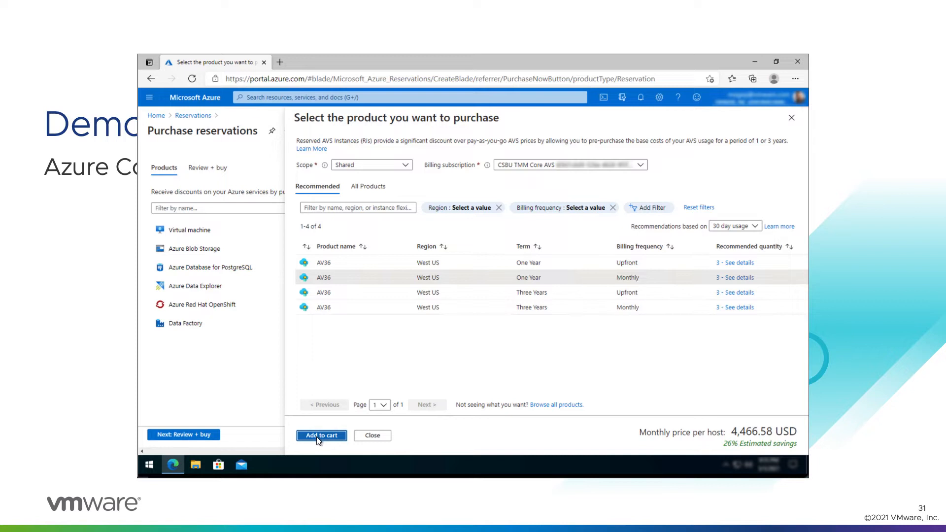
Step: Cart three AV36 hosts and confirm buying them for 160,796.88 USD
click(321, 435)
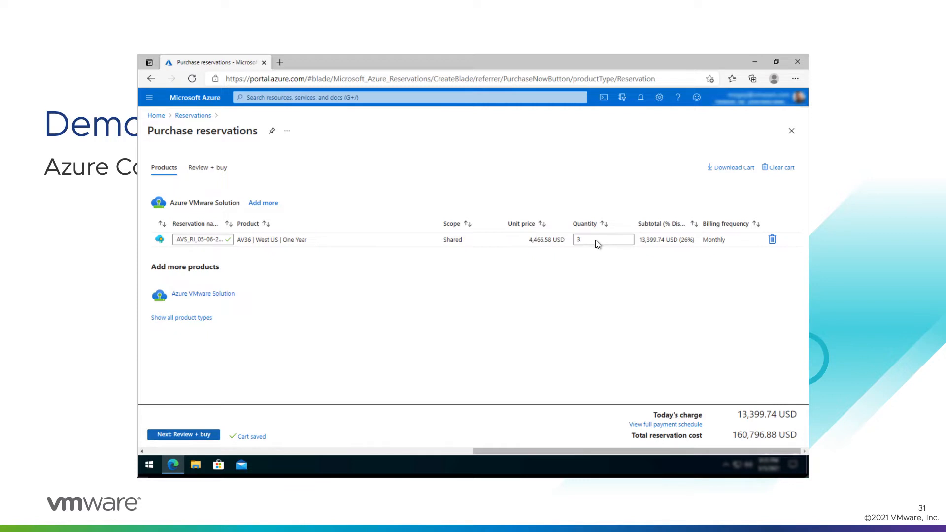
mouse_move(606, 244)
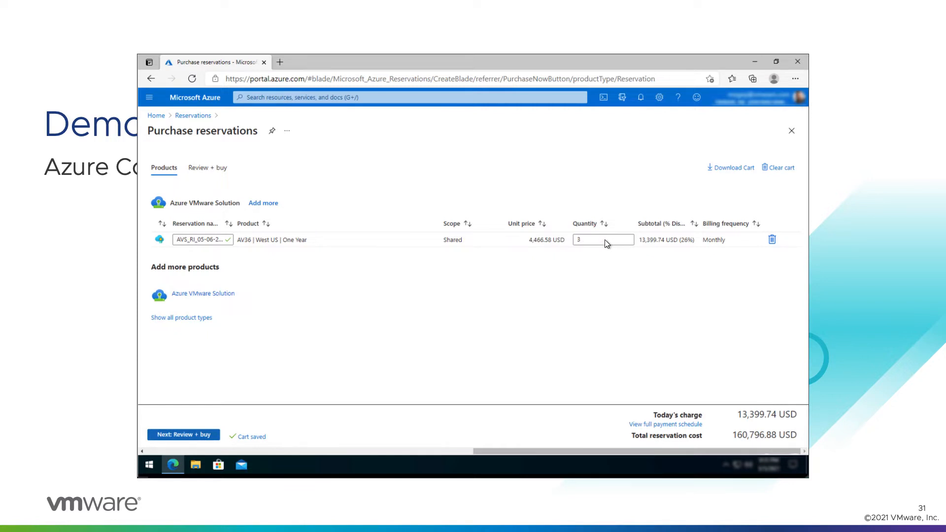
click(208, 168)
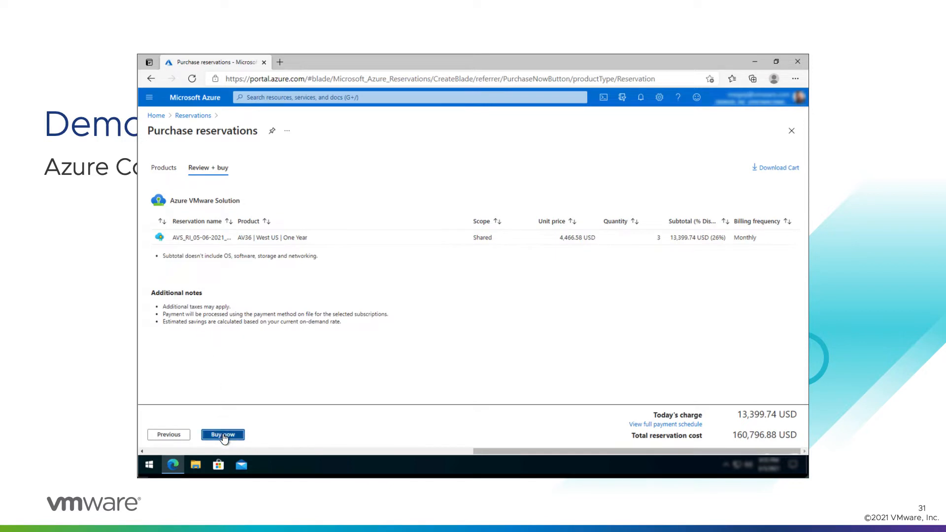
click(222, 435)
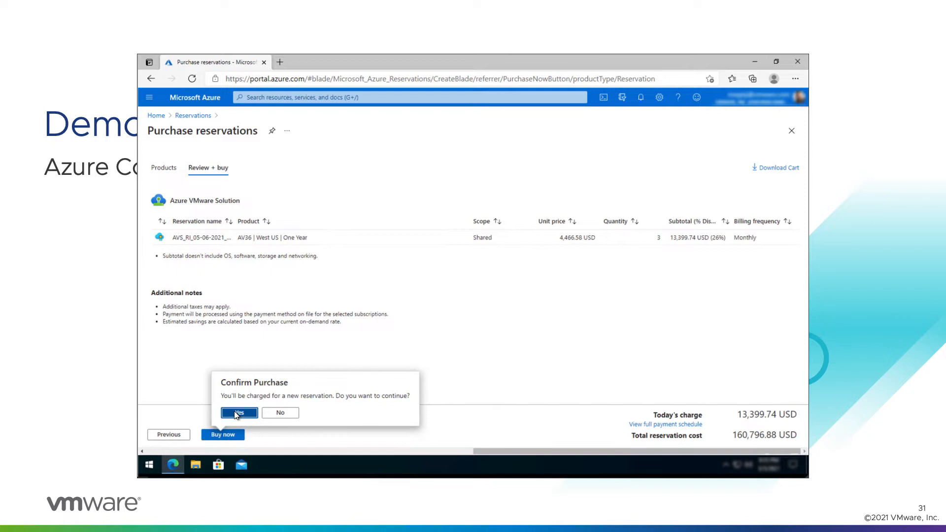
click(239, 413)
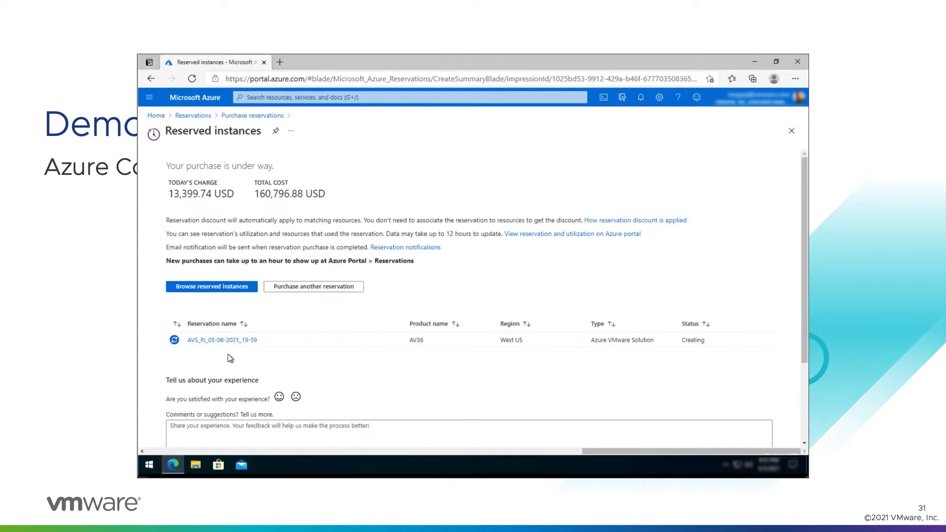
mouse_move(221, 344)
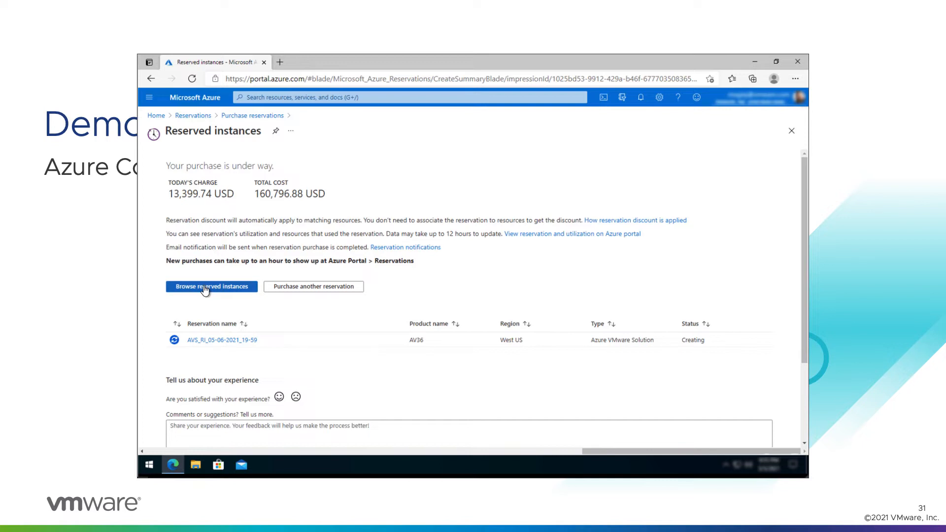
Step: Open the new AV36 reservation from the reserved instances list and go to Configuration
click(211, 287)
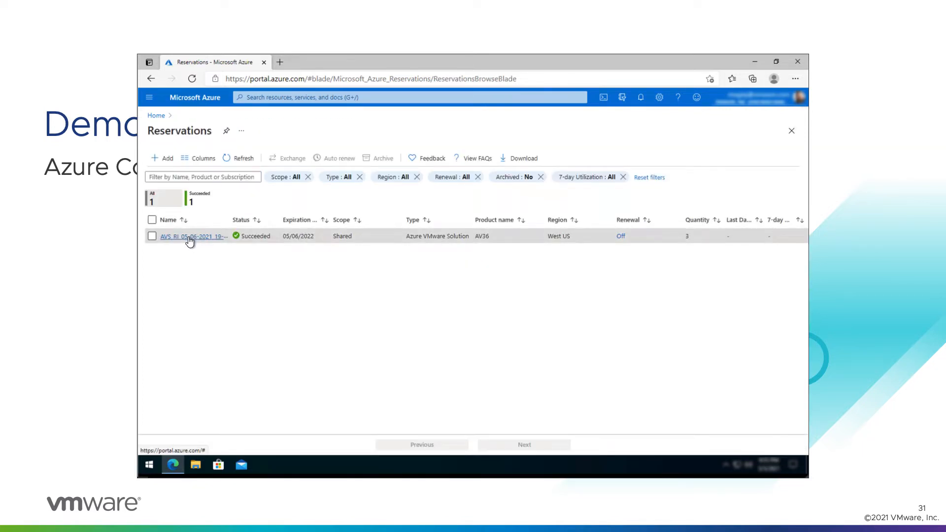
click(193, 236)
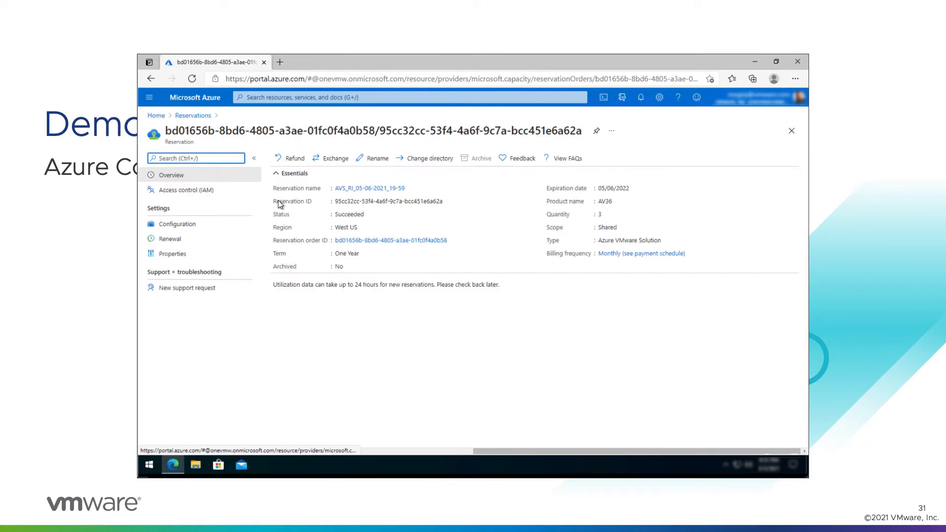
click(177, 223)
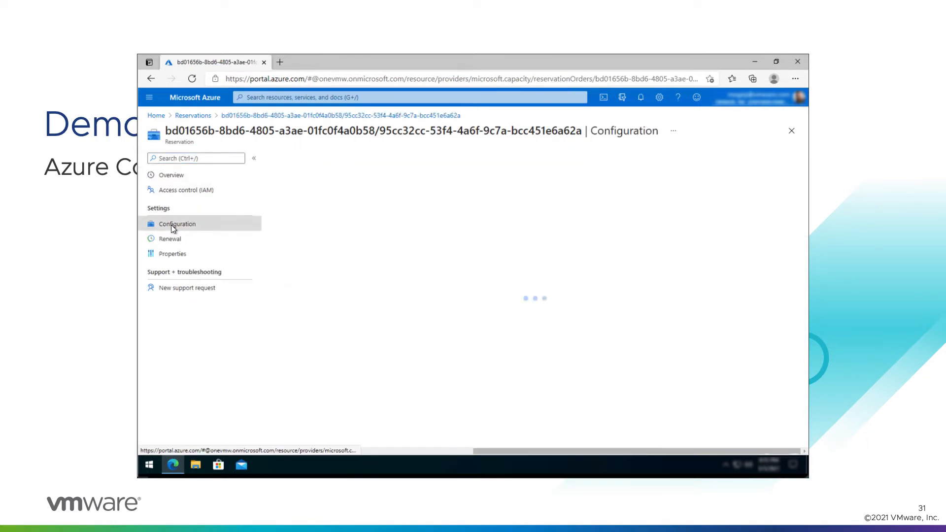
Step: Check the Shared scope, then view the one-year, quantity-3 renewal proposal
click(175, 223)
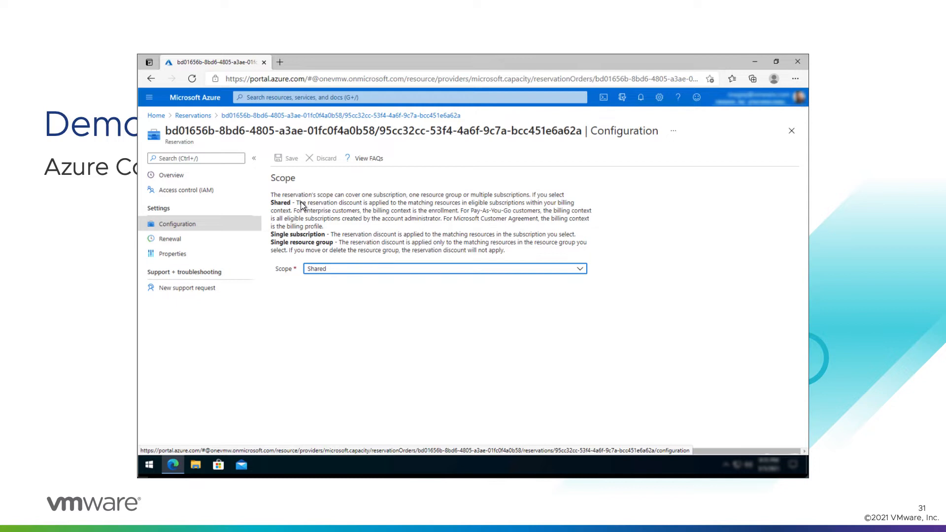
click(171, 238)
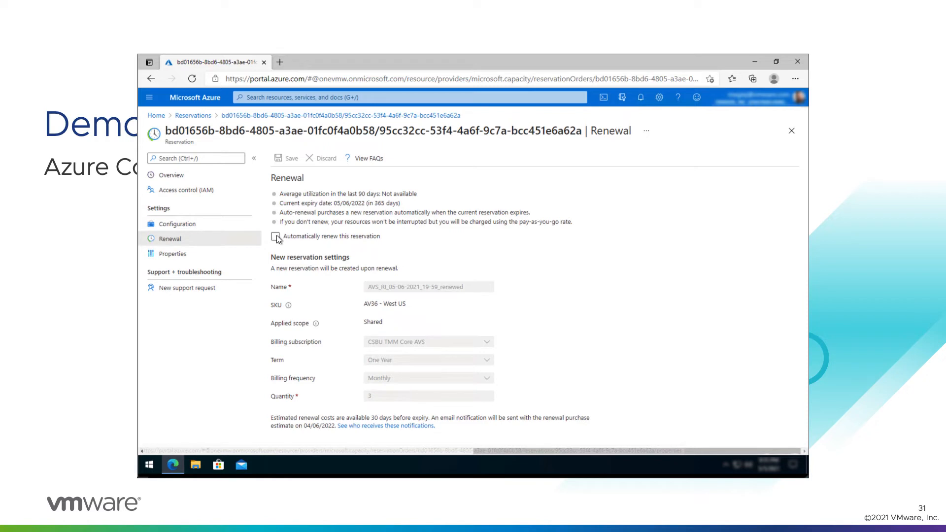
Step: View the reservation's Properties: Succeeded, effective 05/06/2021, expiring 05/06/2022
click(172, 253)
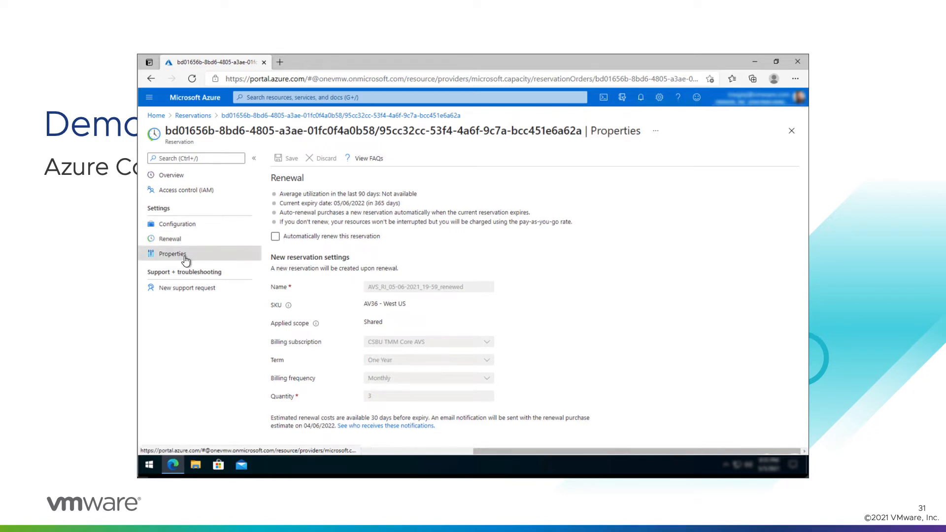
click(172, 253)
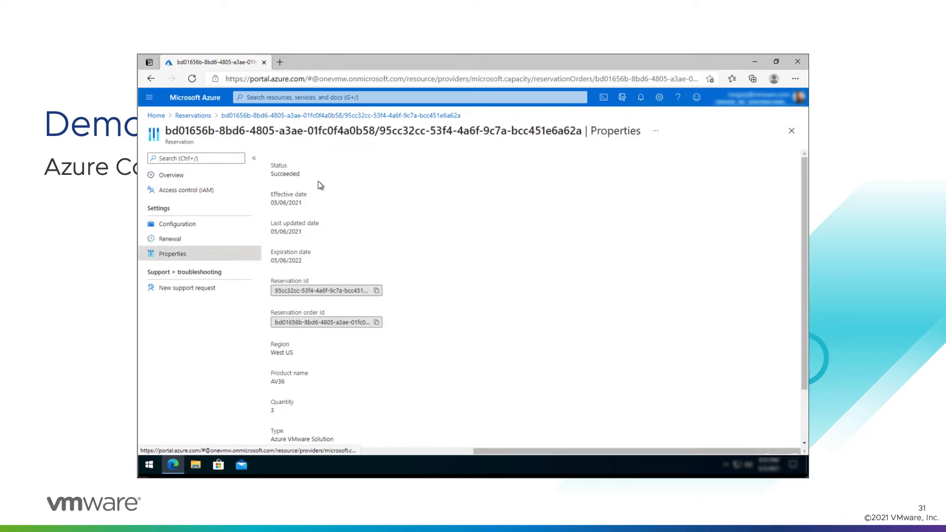
mouse_move(321, 170)
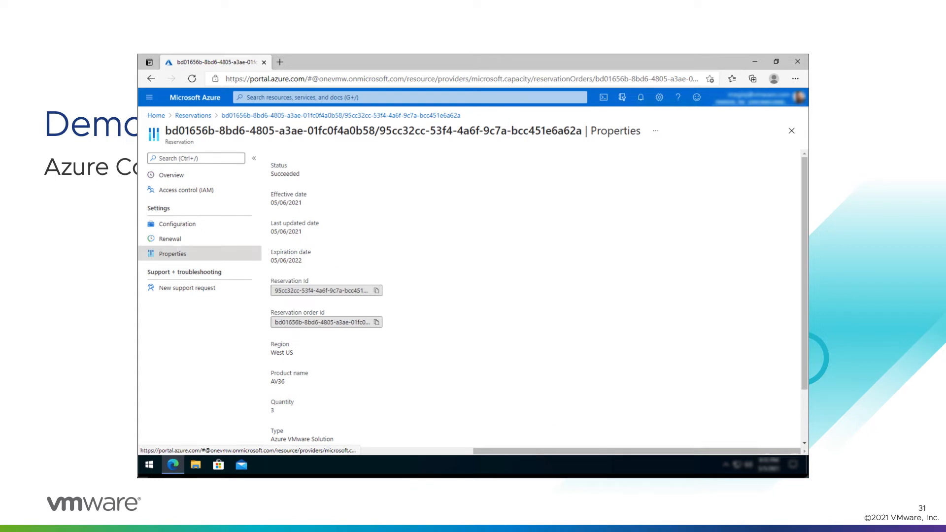
Step: Return home and search 'cost' to open Cost Management + Billing
scroll(down, 3)
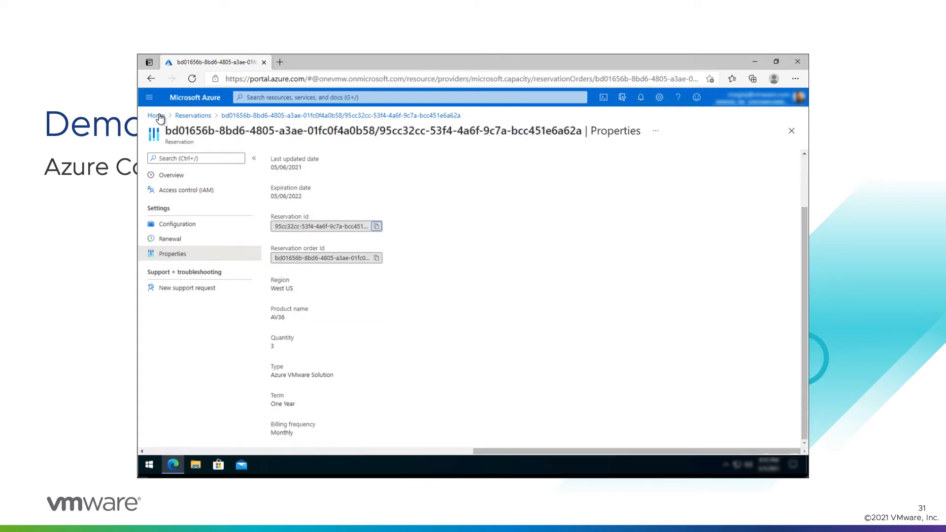
click(155, 115)
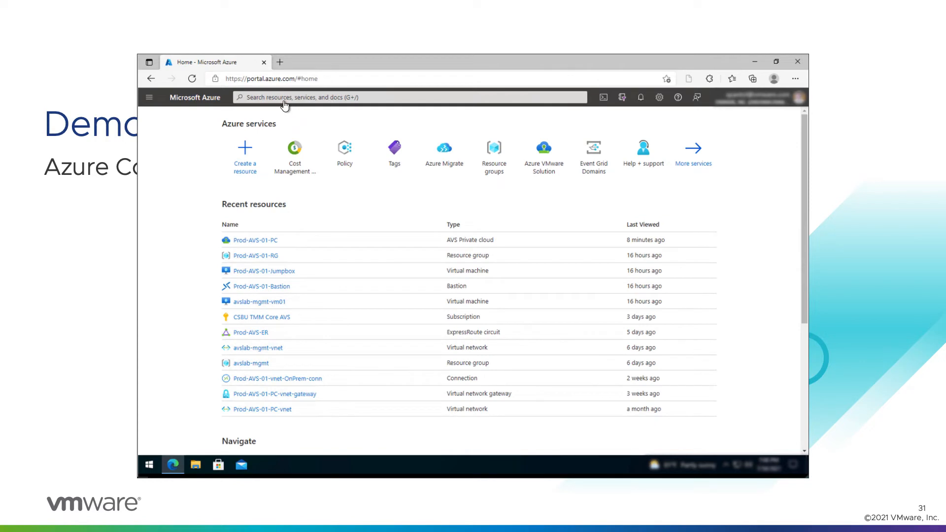
mouse_move(274, 100)
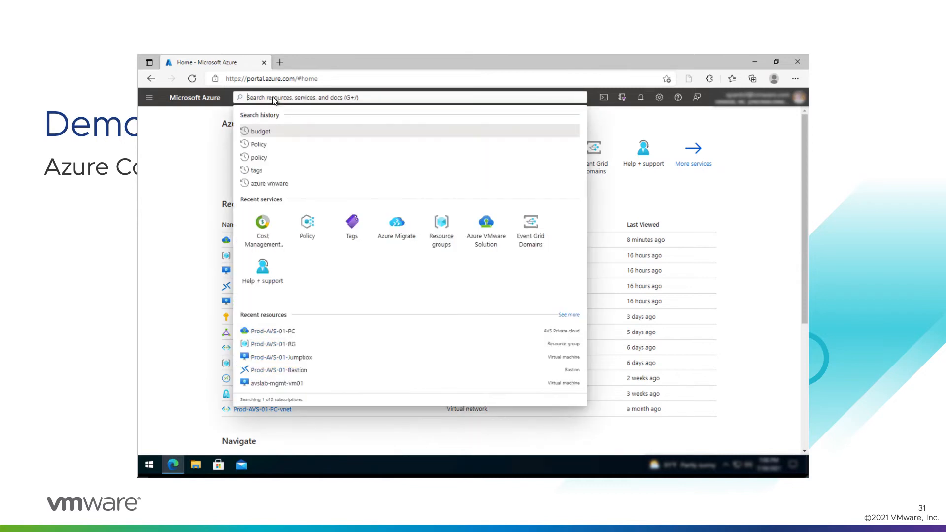
text(cost)
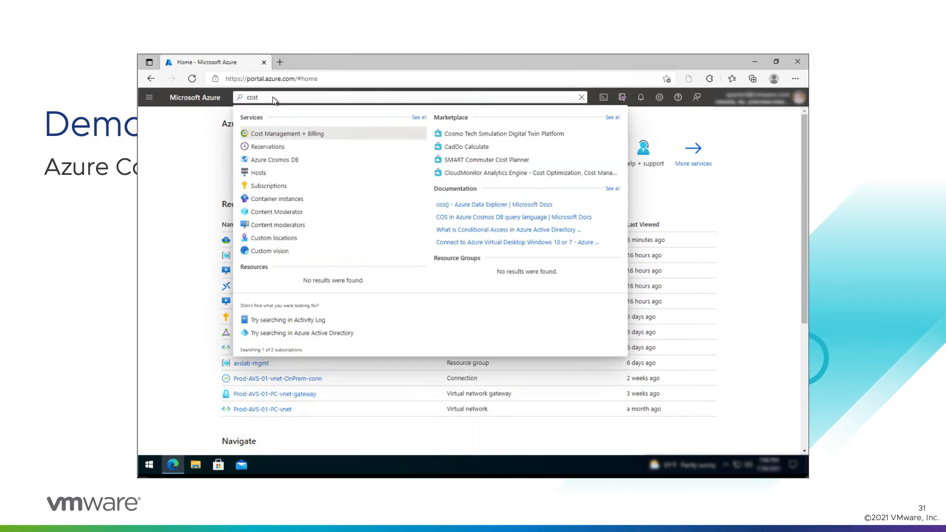
click(280, 134)
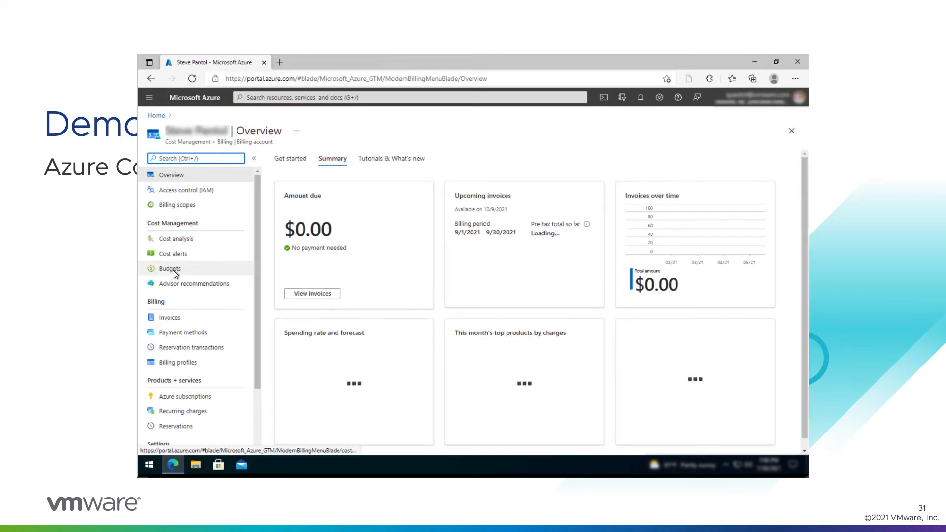
Step: Open Budgets and switch the scope to the CSBU TMM Core AVS subscription
click(172, 268)
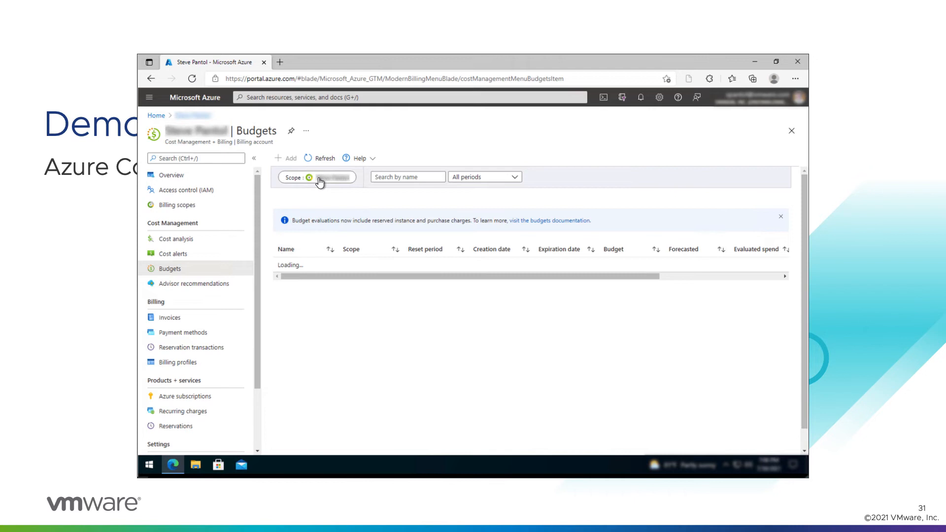
click(316, 177)
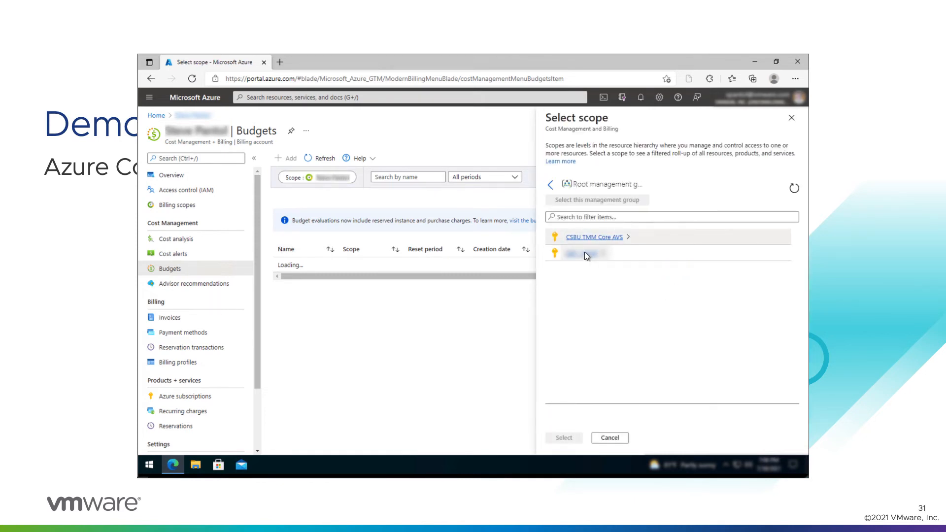
click(593, 237)
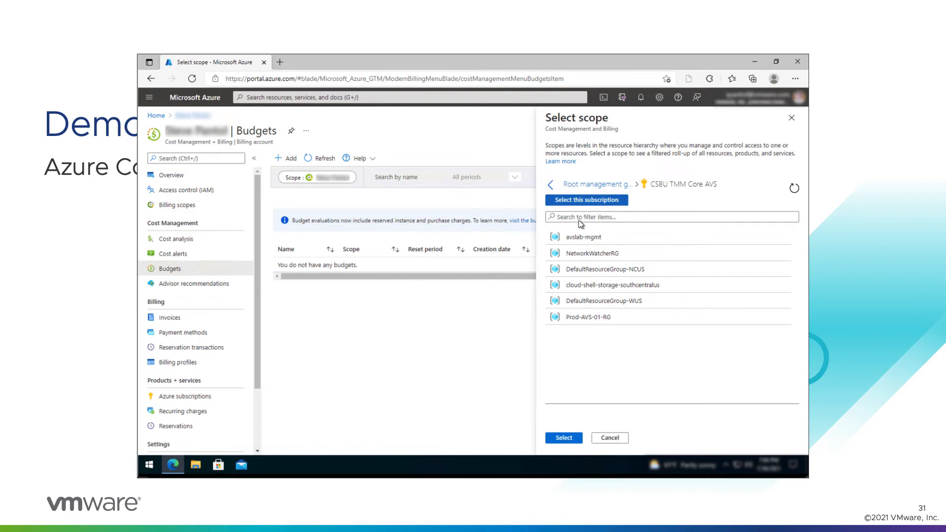
click(586, 199)
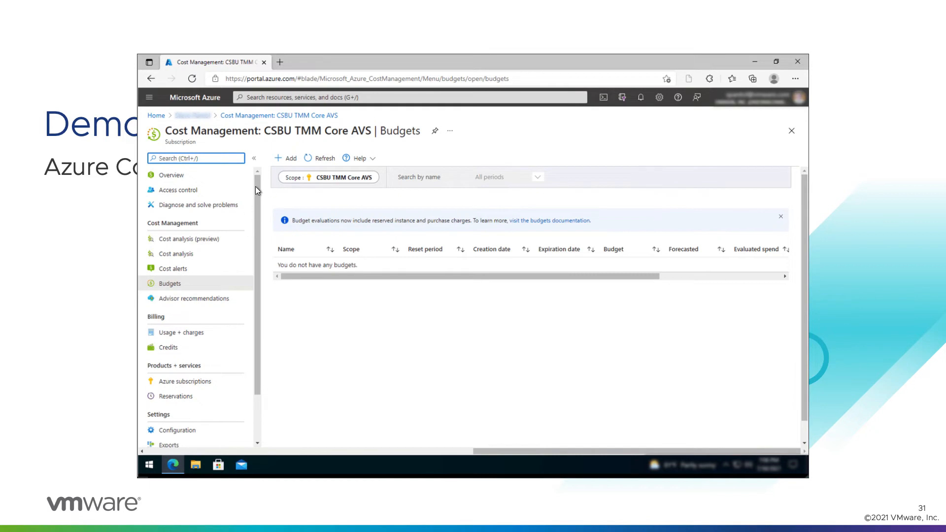
Step: Add a monthly budget 'VMworld-Demo-Budget' of 15,000 USD and proceed to alerts
click(284, 158)
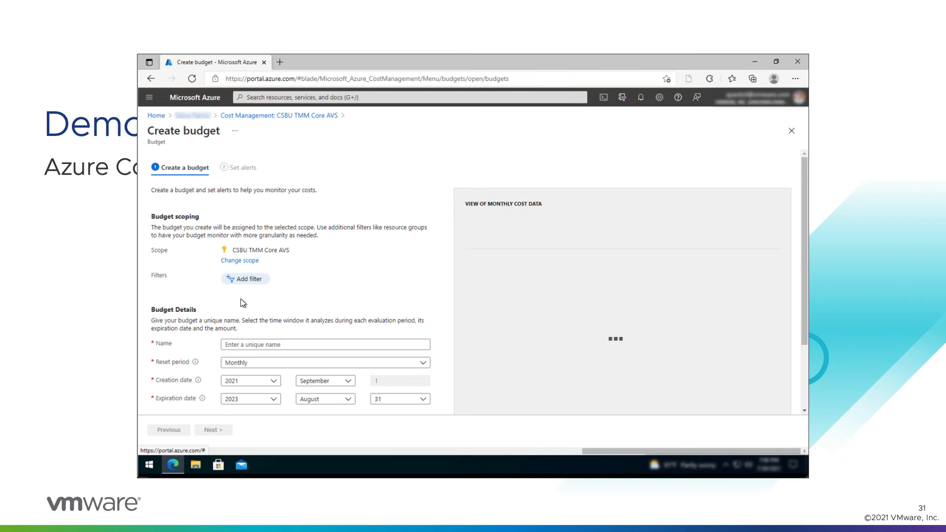
click(325, 345)
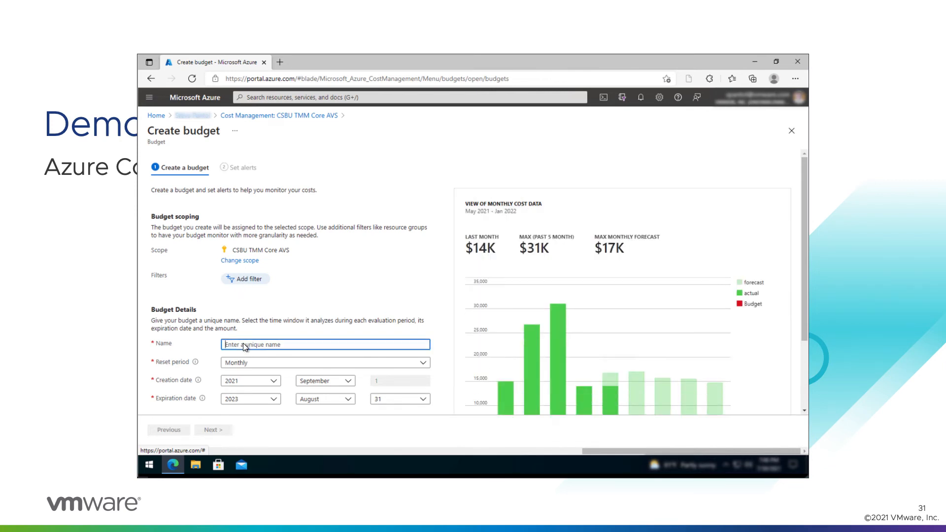
text(VMworld-Demo-Budget)
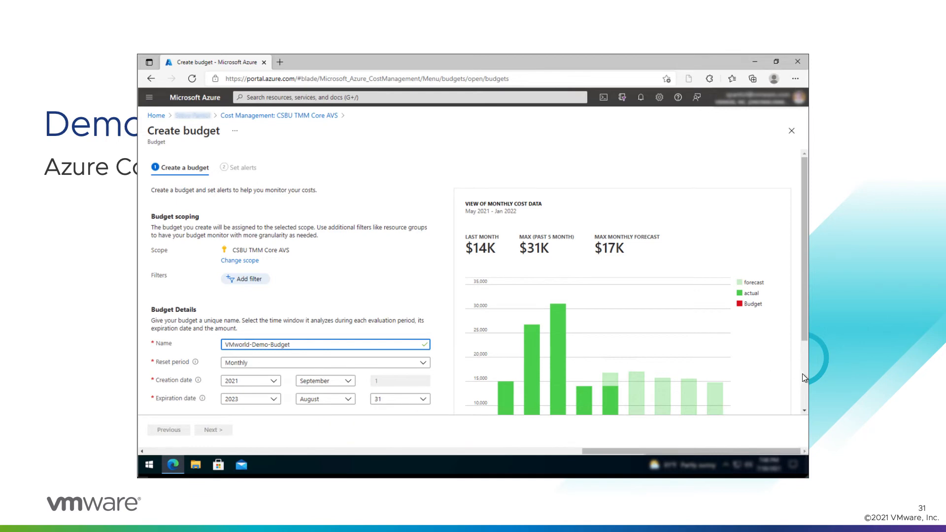
scroll(down, 3)
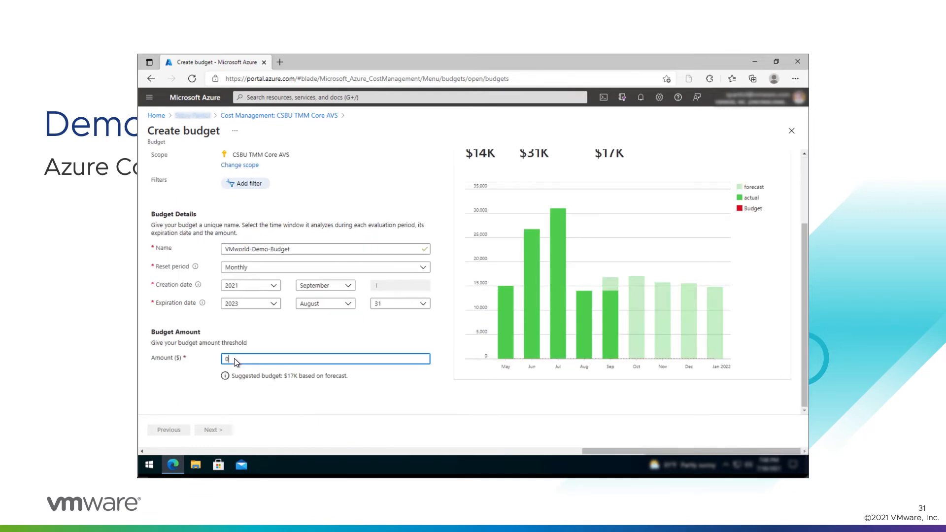
key(Backspace)
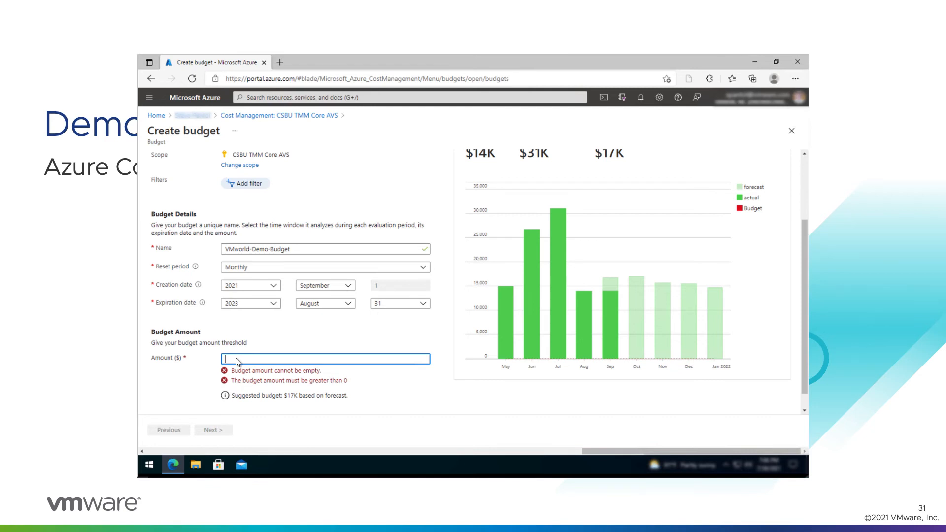
text(15000)
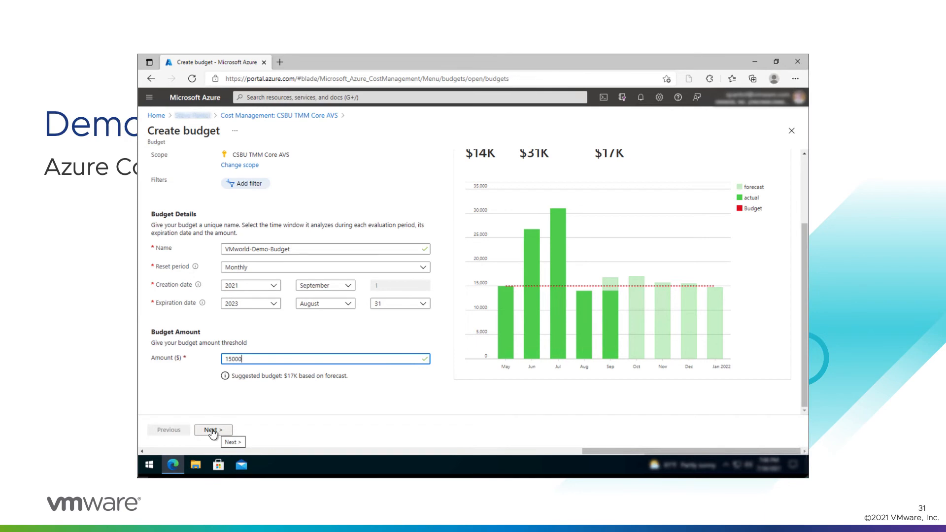
click(212, 430)
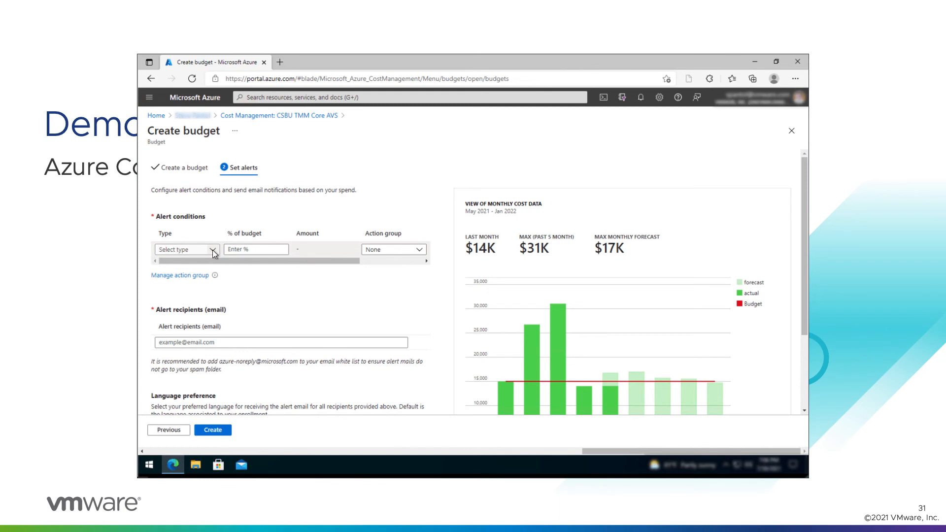
click(186, 249)
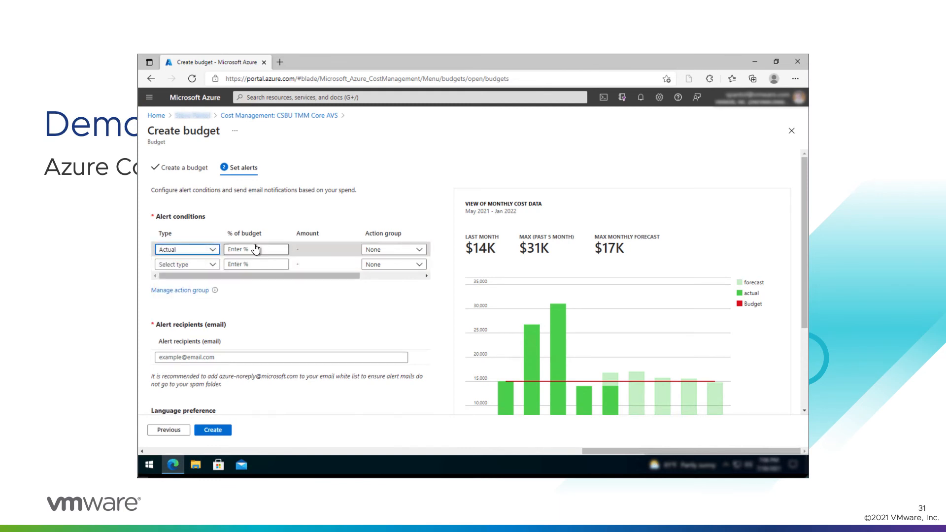
text(95)
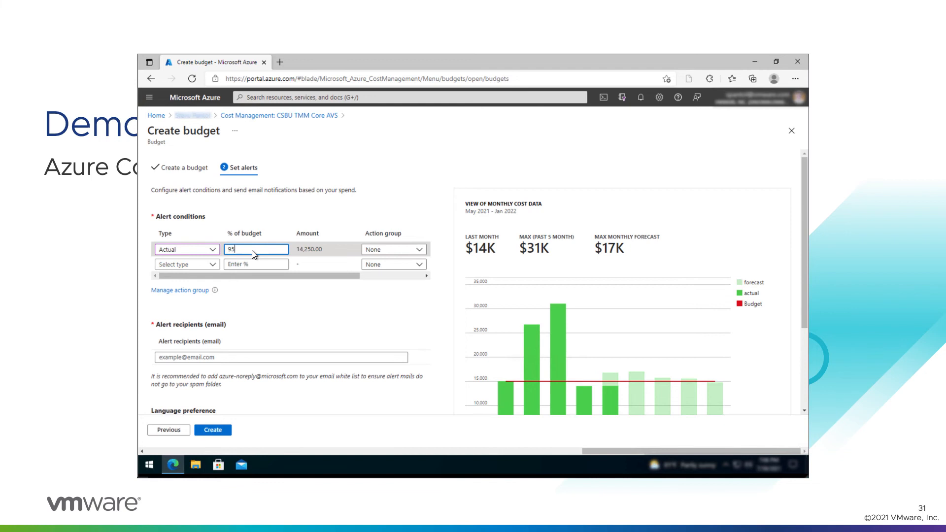
click(280, 356)
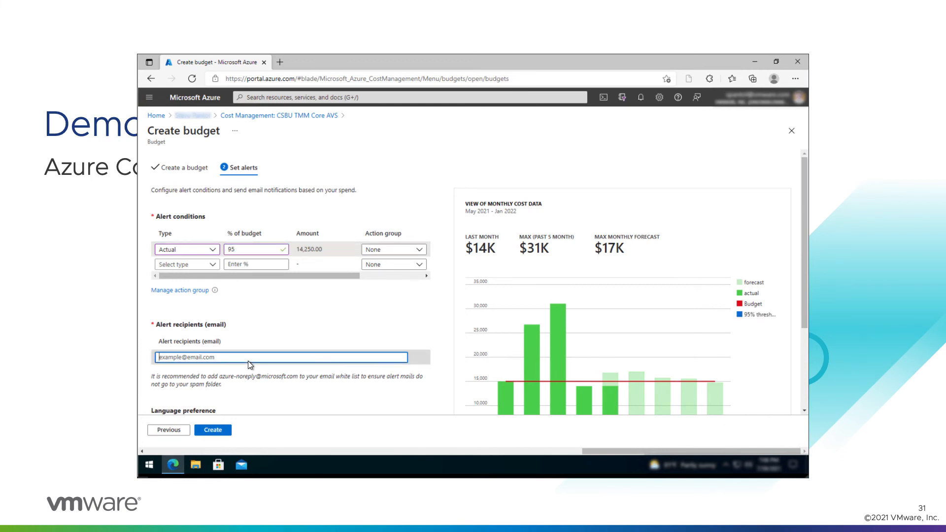
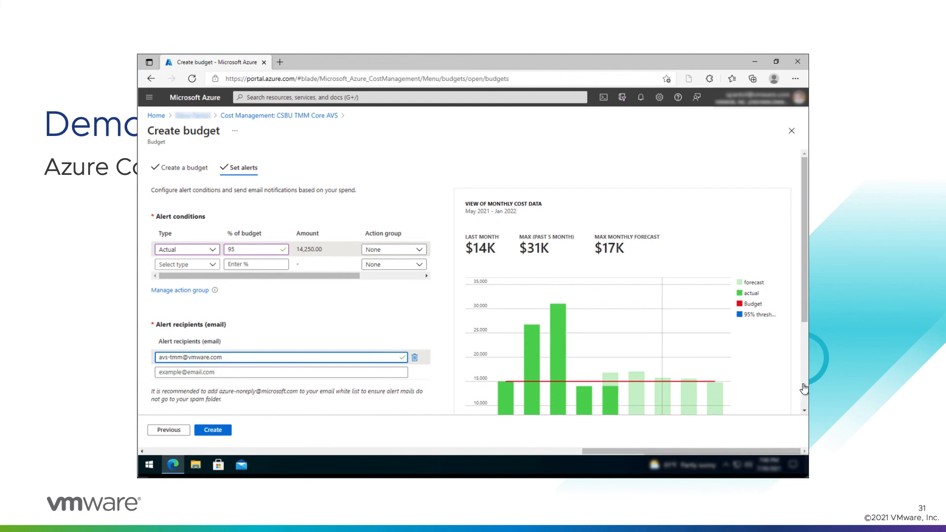
scroll(down, 3)
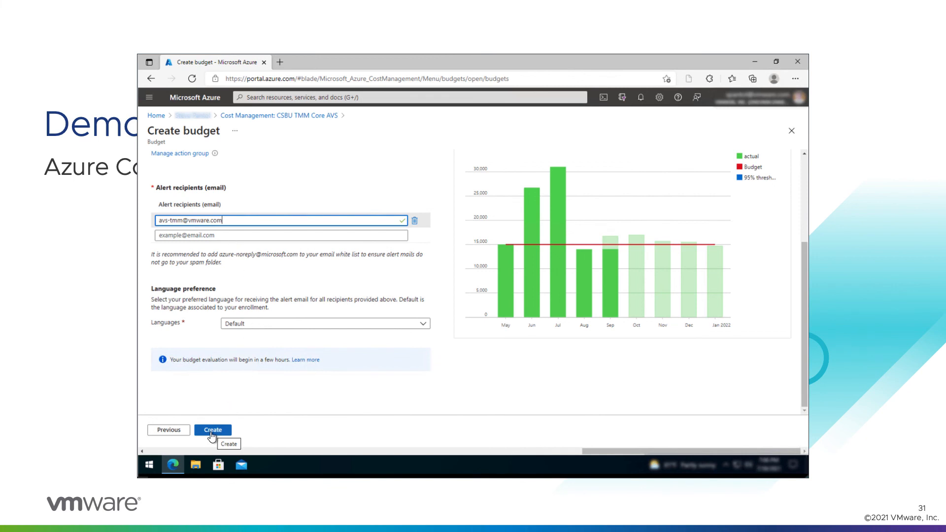
Step: Create VMworld-Demo-Budget as a monthly $15,000 budget expiring 8/31/2023
click(213, 430)
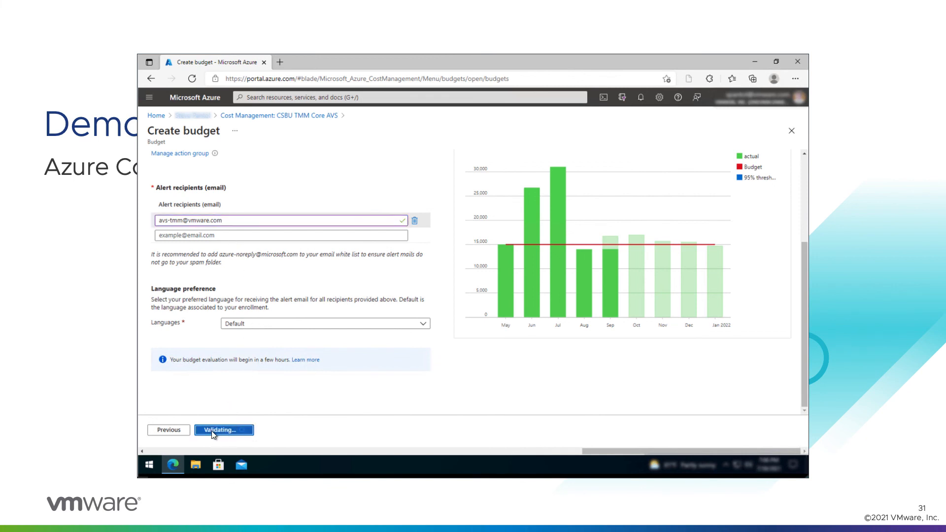
click(223, 430)
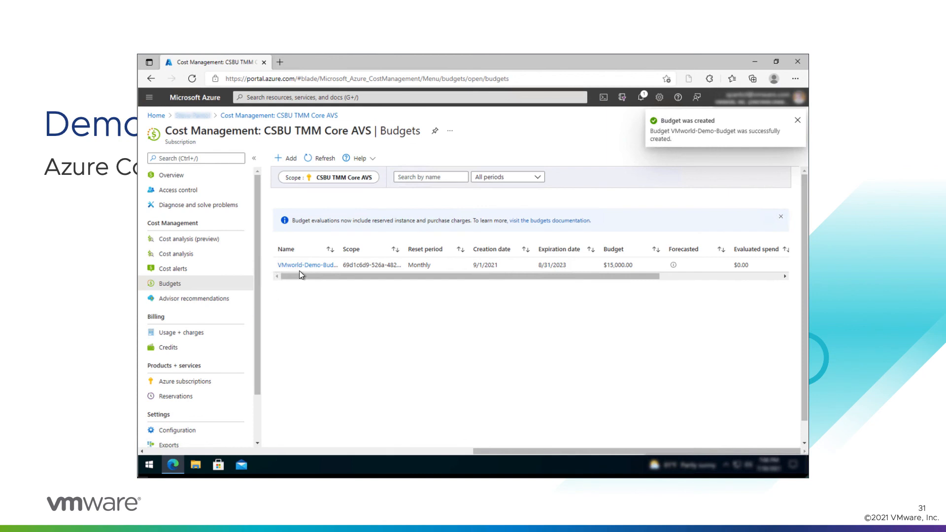